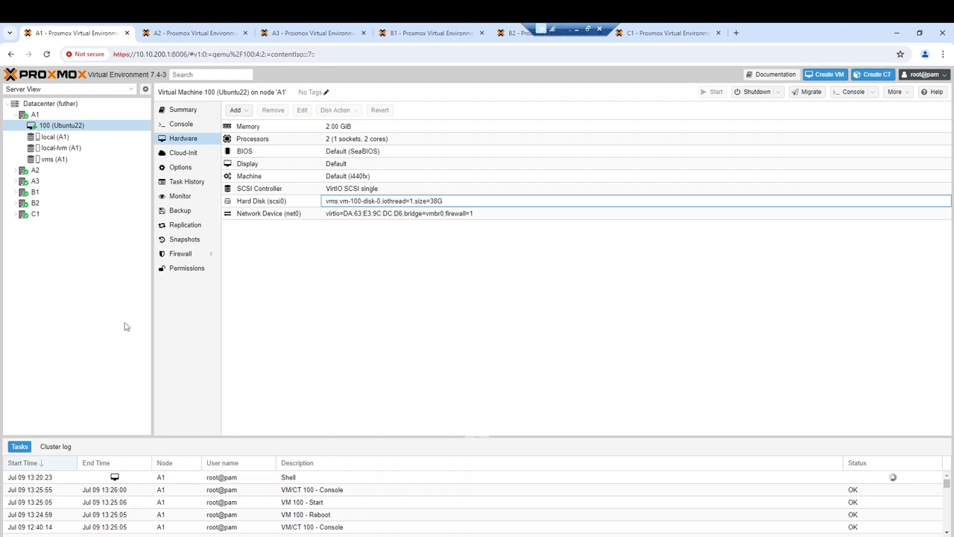
{"action": "mouse_move", "coordinate": [117, 217]}
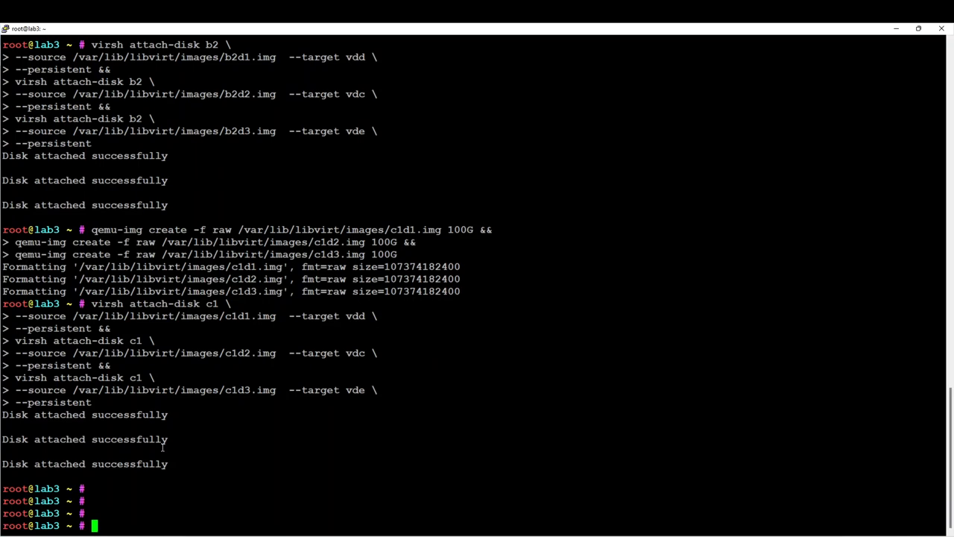
- Enter 'ping 10.10.100.151' in the lab3 terminal, correcting the mistyped last digit
{"action": "type", "text": "ping"}
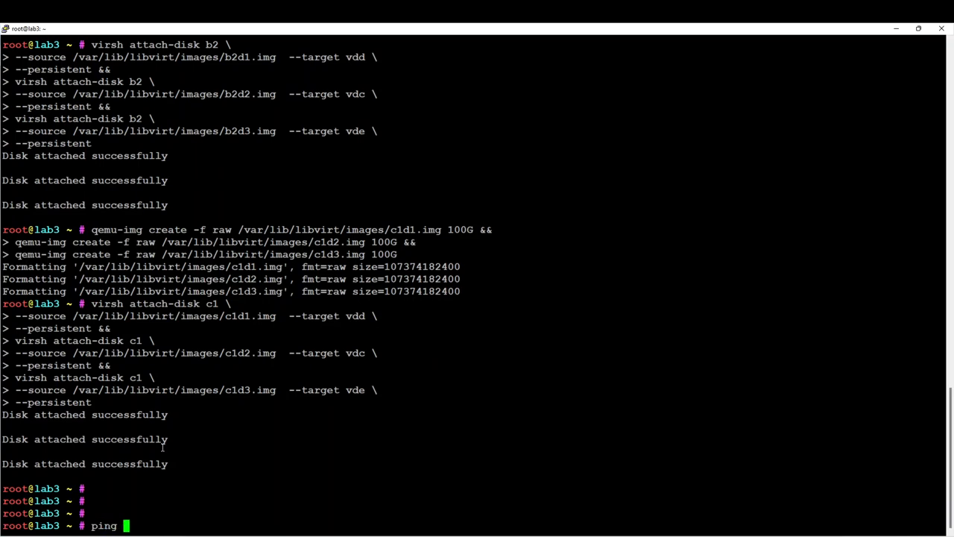
{"action": "type", "text": "10.10.100"}
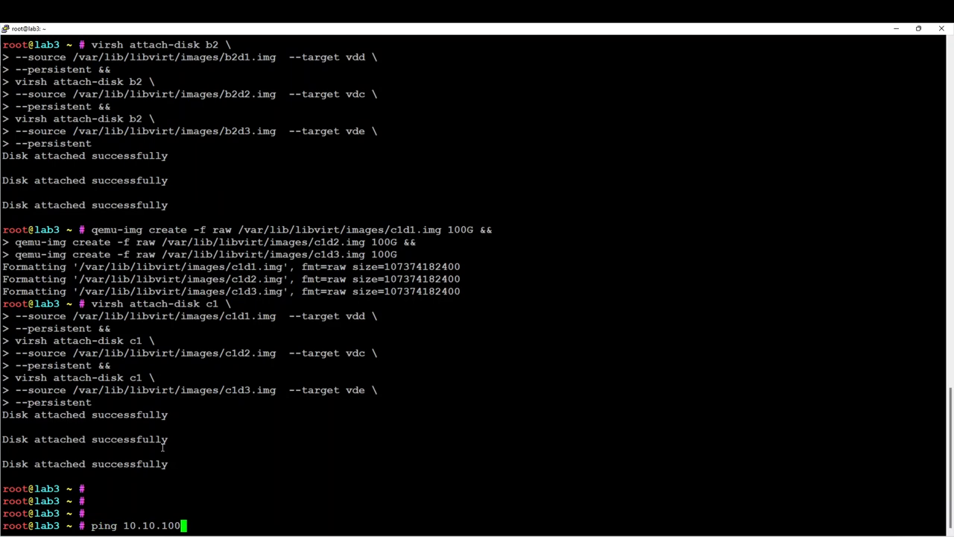
{"action": "type", "text": ".1"}
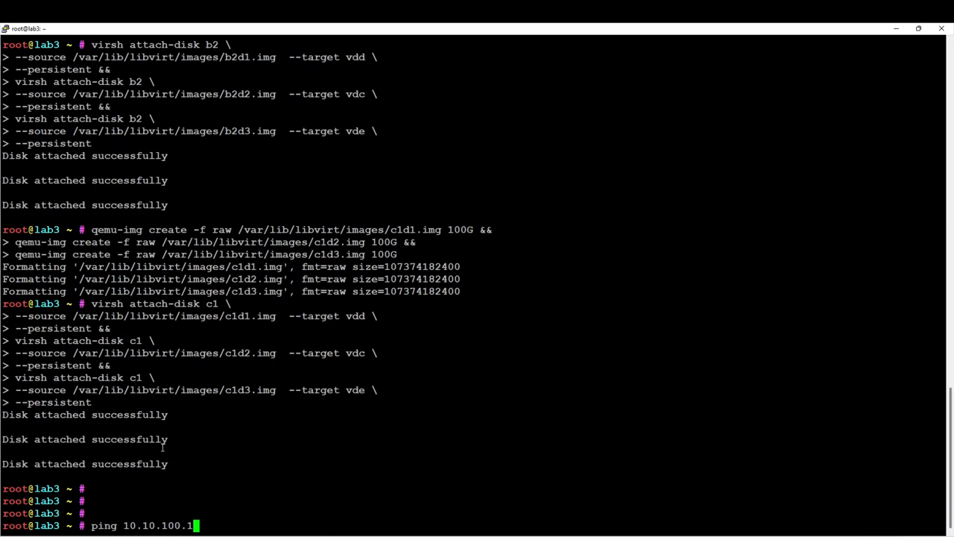
{"action": "type", "text": "52"}
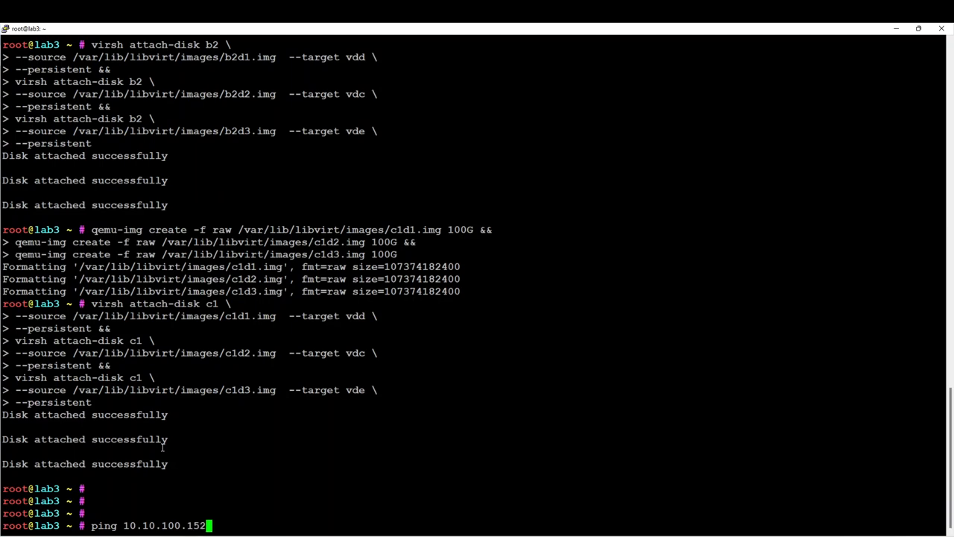
{"action": "key", "text": "BackSpace"}
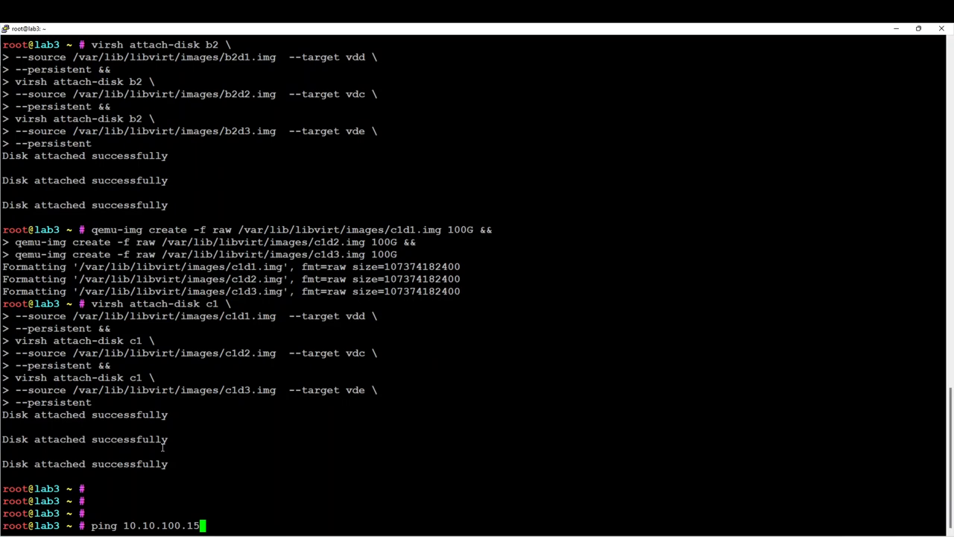
{"action": "type", "text": "1"}
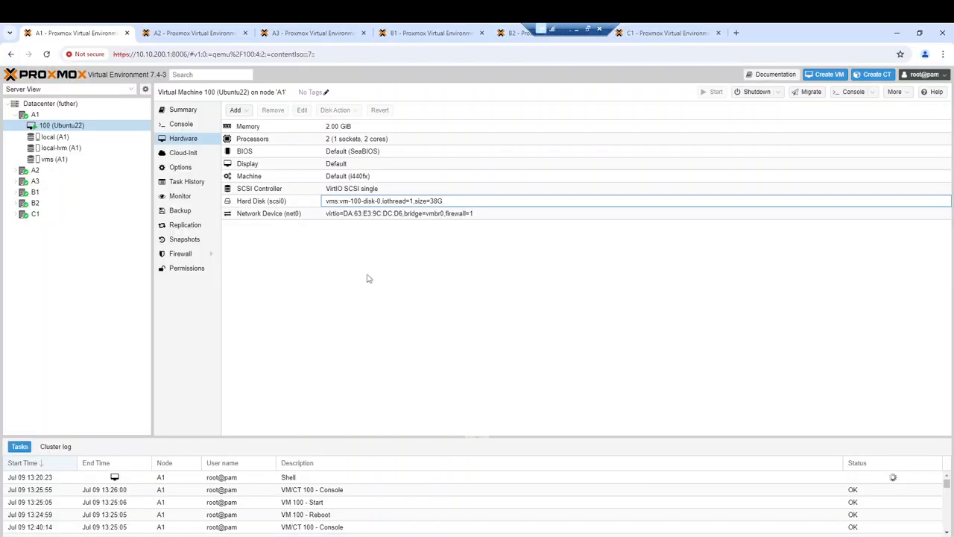
{"action": "mouse_move", "coordinate": [861, 101]}
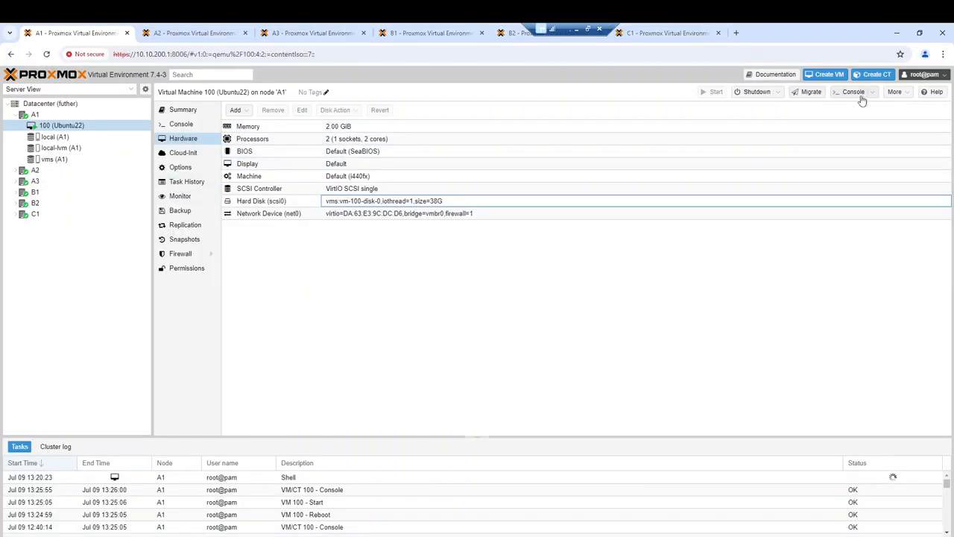
- Start a noVNC console for VM 100 and log in to Ubuntu 22.04 as 'akol'
{"action": "left_click", "coordinate": [853, 90]}
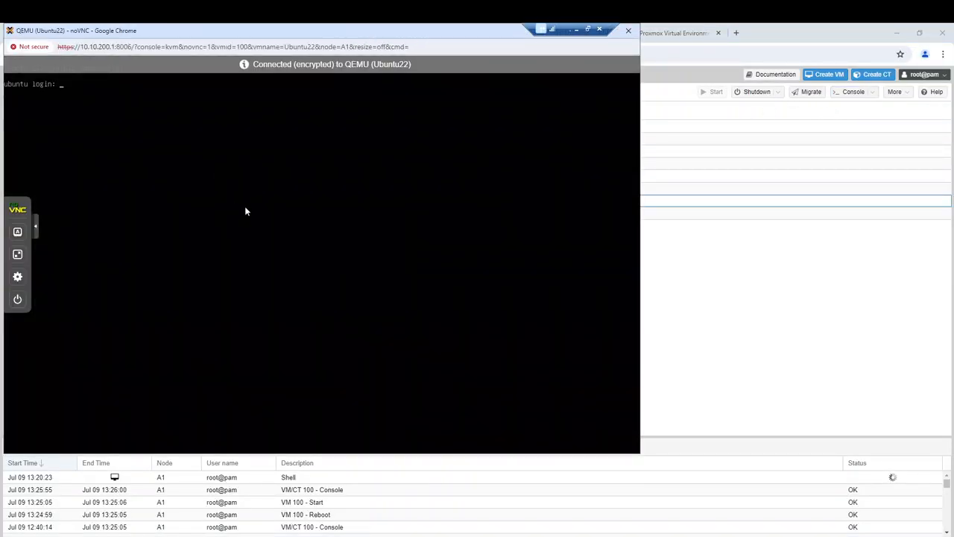
{"action": "type", "text": "akoley"}
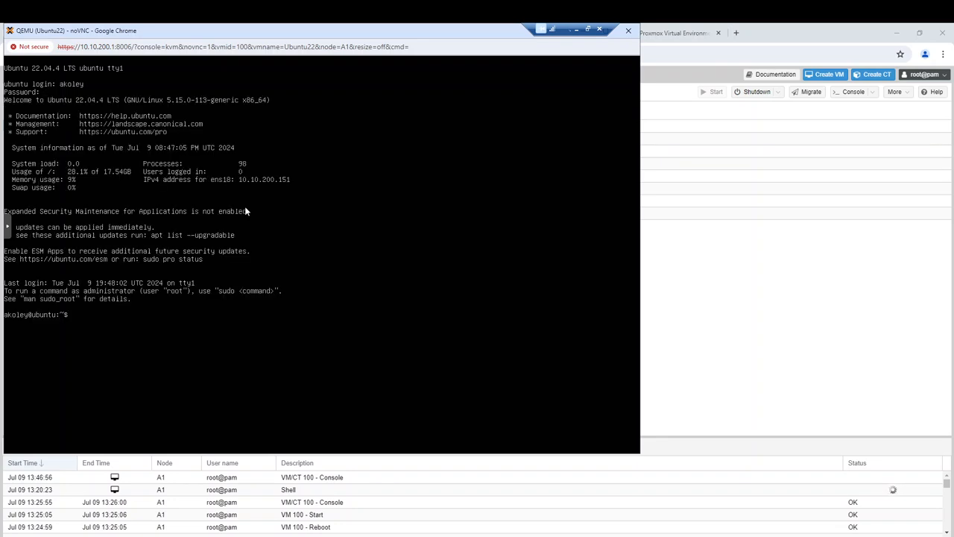
{"action": "mouse_move", "coordinate": [276, 176]}
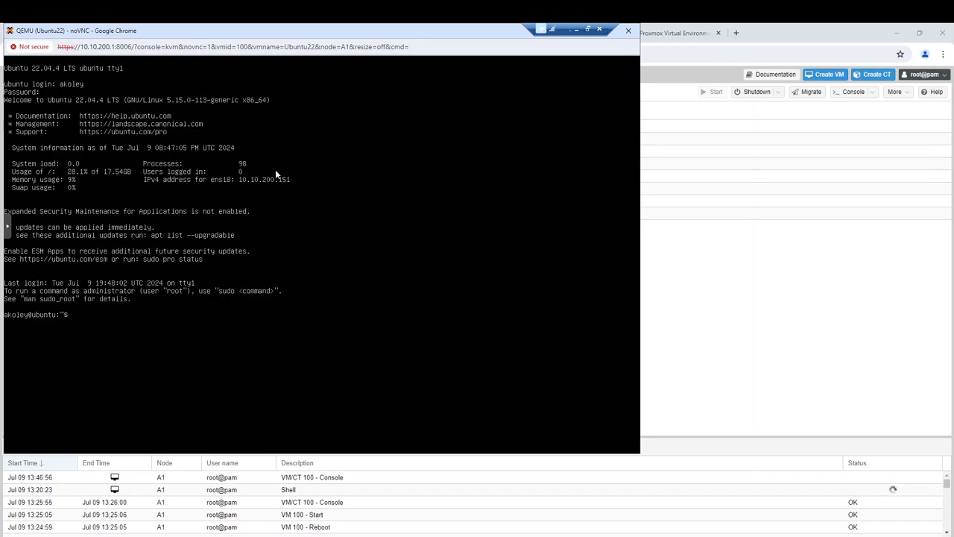
{"action": "mouse_move", "coordinate": [283, 121]}
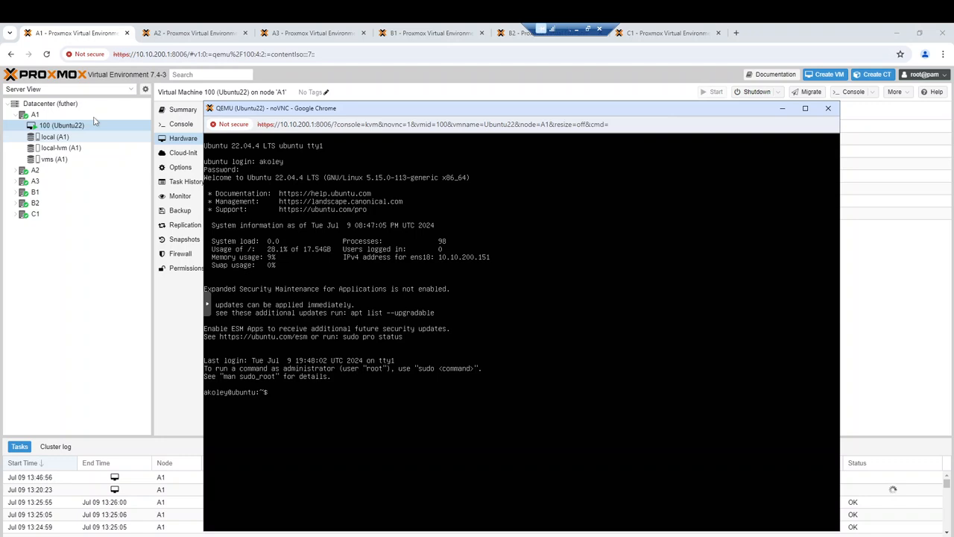
- Migrate VM 100 (Ubuntu22) from its context menu with Target node B1
{"action": "right_click", "coordinate": [61, 126]}
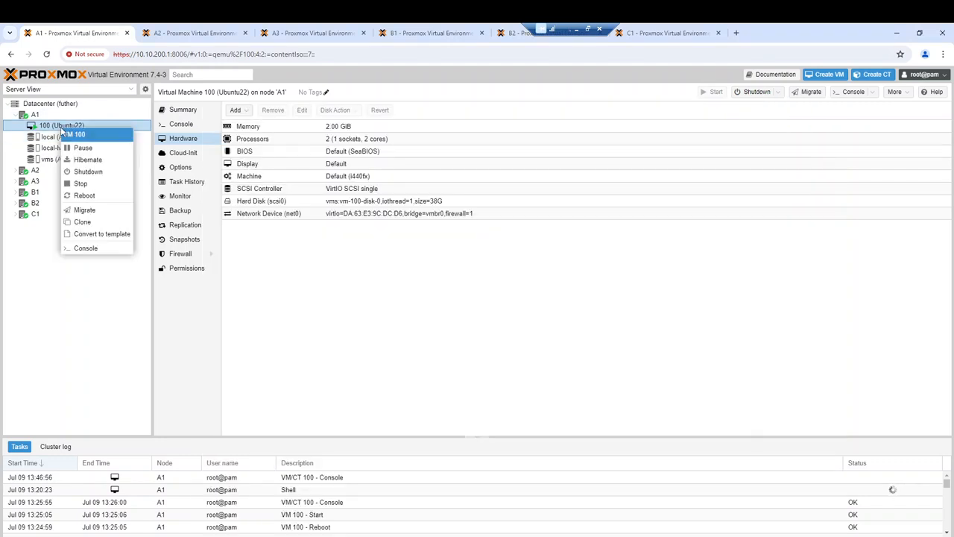
{"action": "mouse_move", "coordinate": [84, 209]}
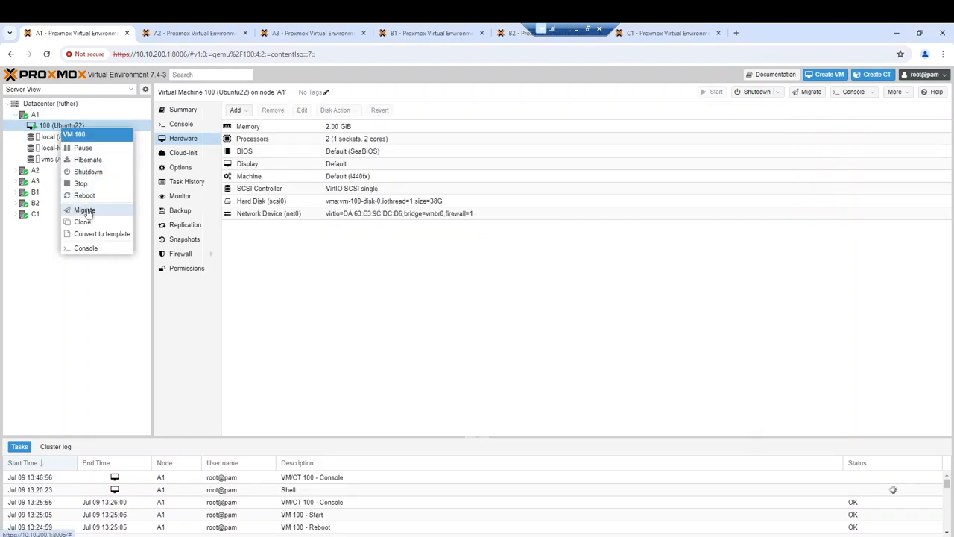
{"action": "left_click", "coordinate": [84, 209]}
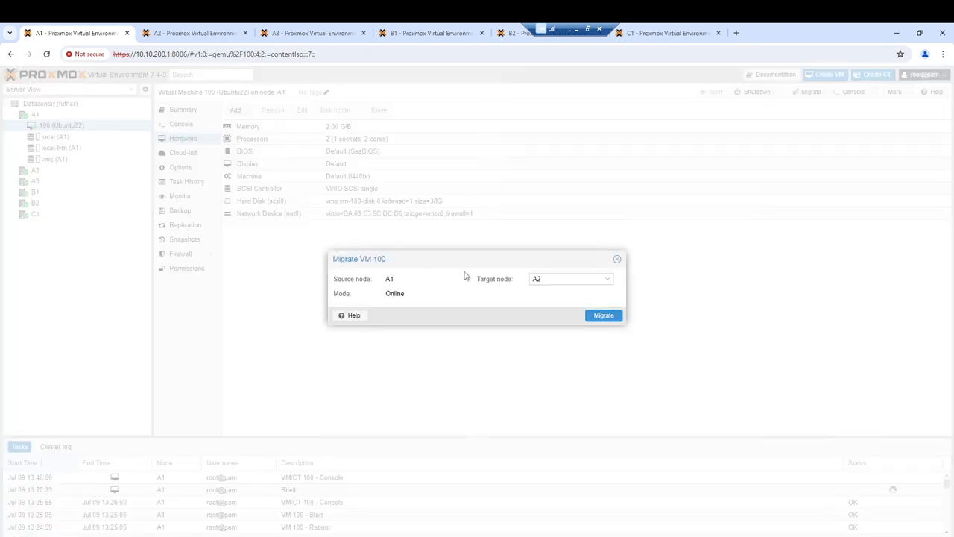
{"action": "left_click", "coordinate": [569, 278]}
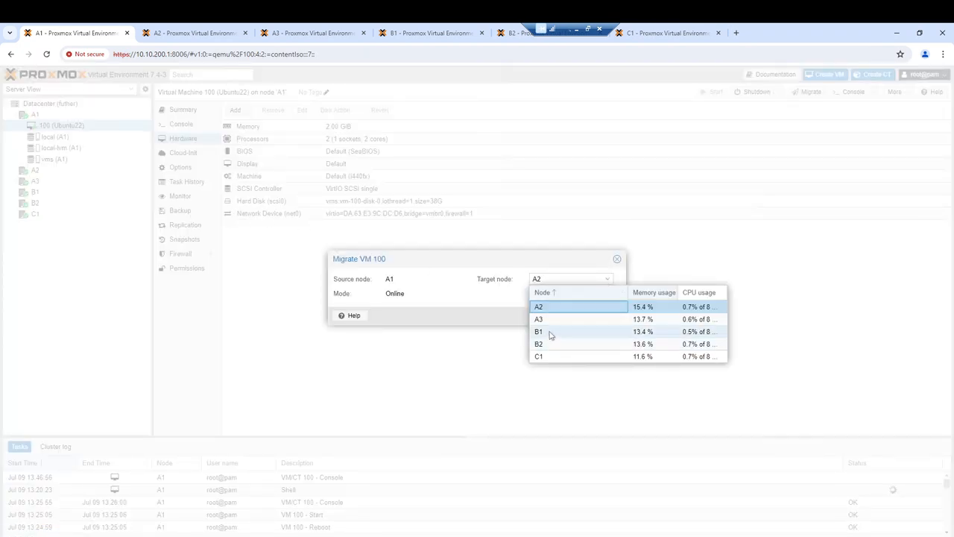
{"action": "left_click", "coordinate": [539, 331]}
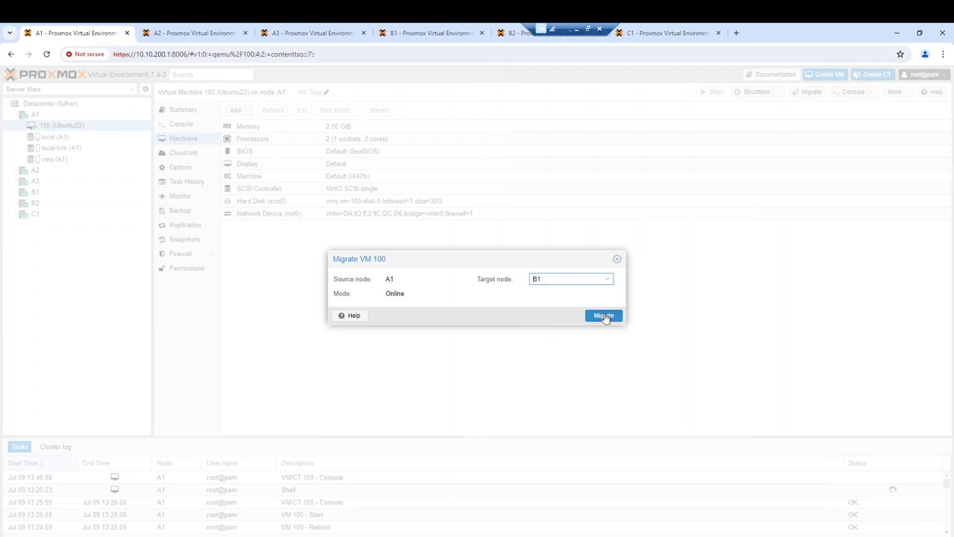
{"action": "left_click", "coordinate": [602, 314]}
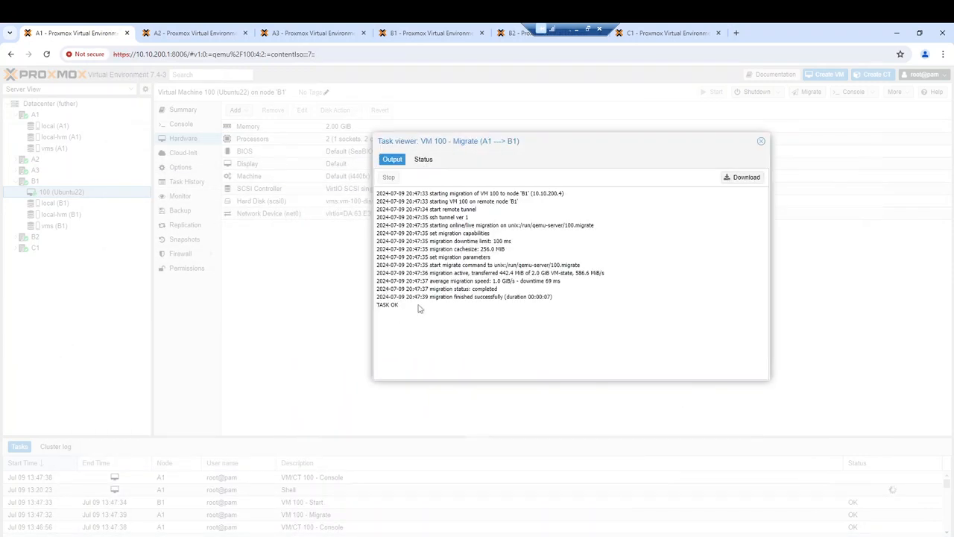
{"action": "mouse_move", "coordinate": [685, 191]}
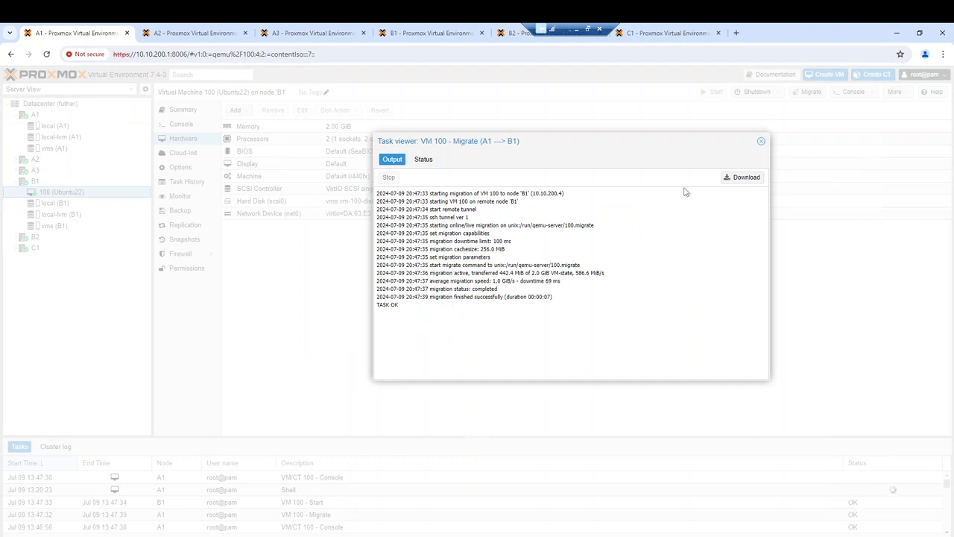
- Close the Task viewer once the migration log shows TASK OK
{"action": "left_click", "coordinate": [760, 140]}
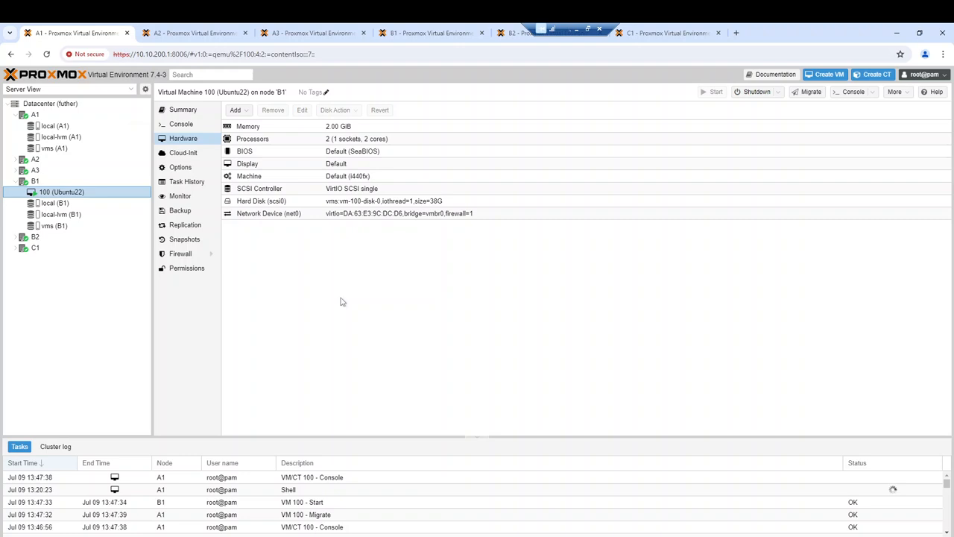
{"action": "mouse_move", "coordinate": [337, 302]}
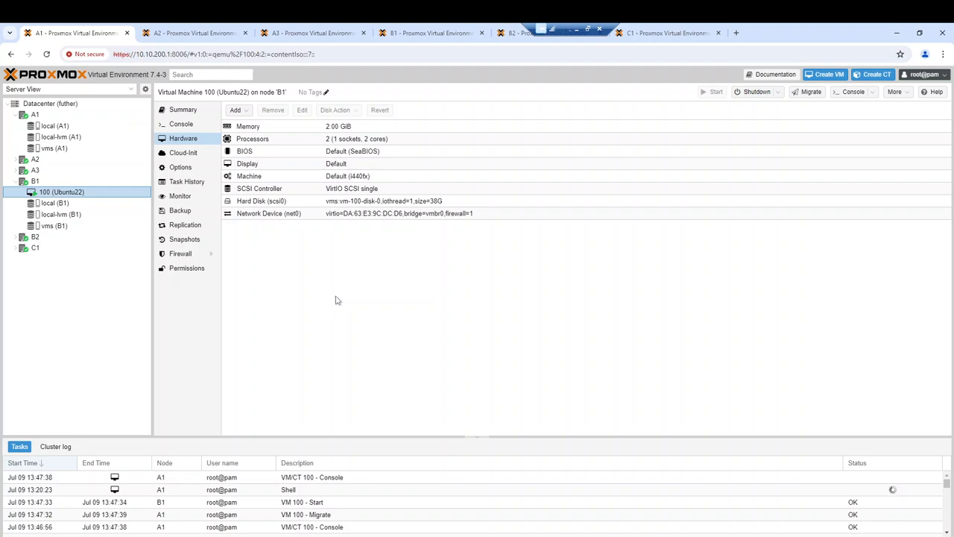
{"action": "mouse_move", "coordinate": [286, 279]}
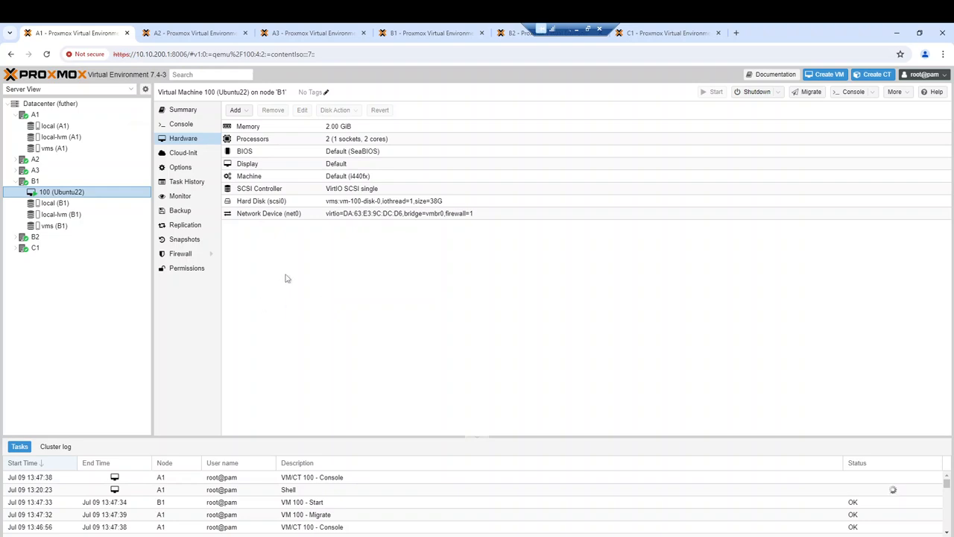
{"action": "mouse_move", "coordinate": [15, 260]}
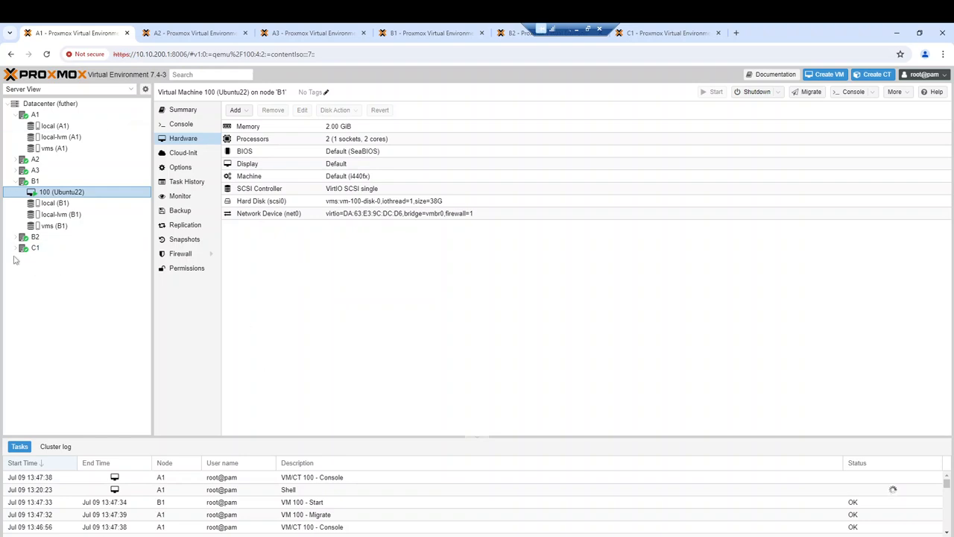